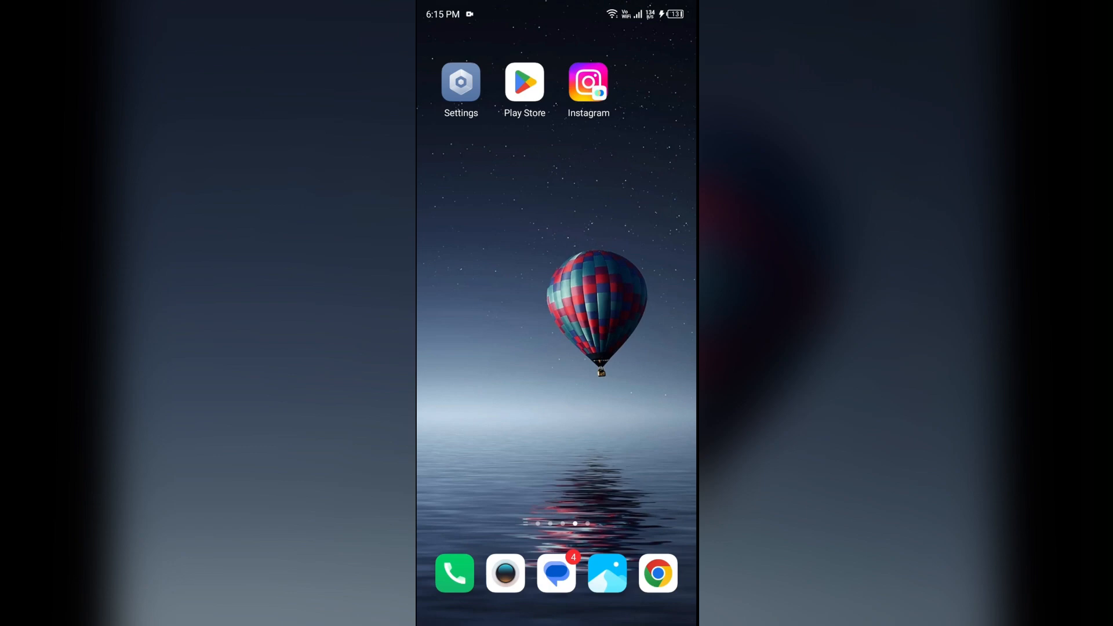
- Run Google's internet speed test from the 'speed test' search results in Chrome
{"action": "left_click", "coordinate": [588, 82]}
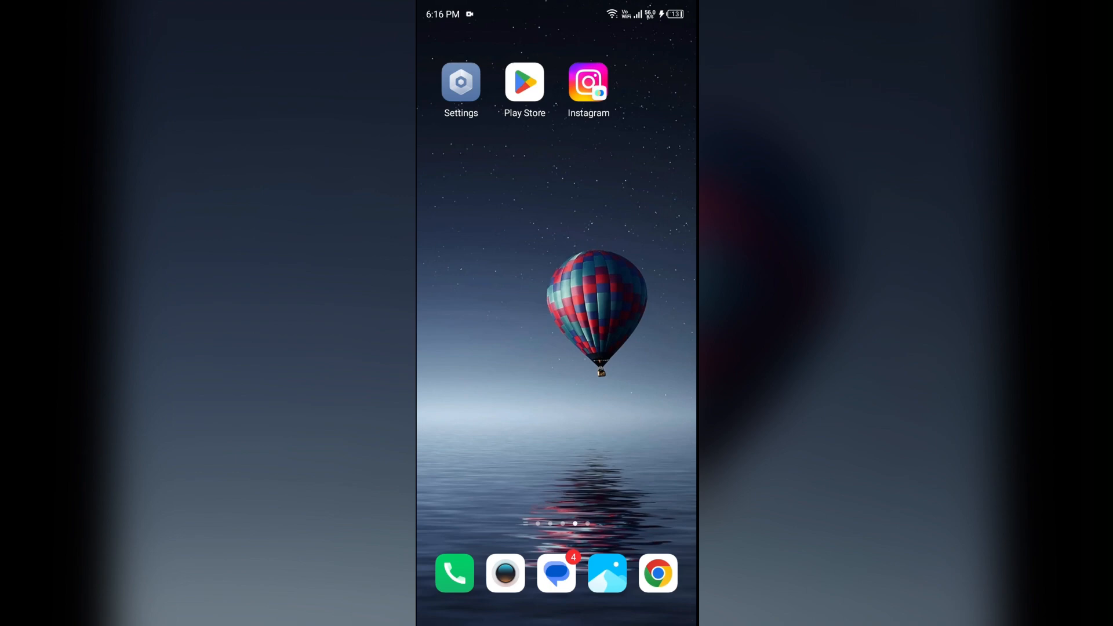
{"action": "left_click", "coordinate": [657, 573]}
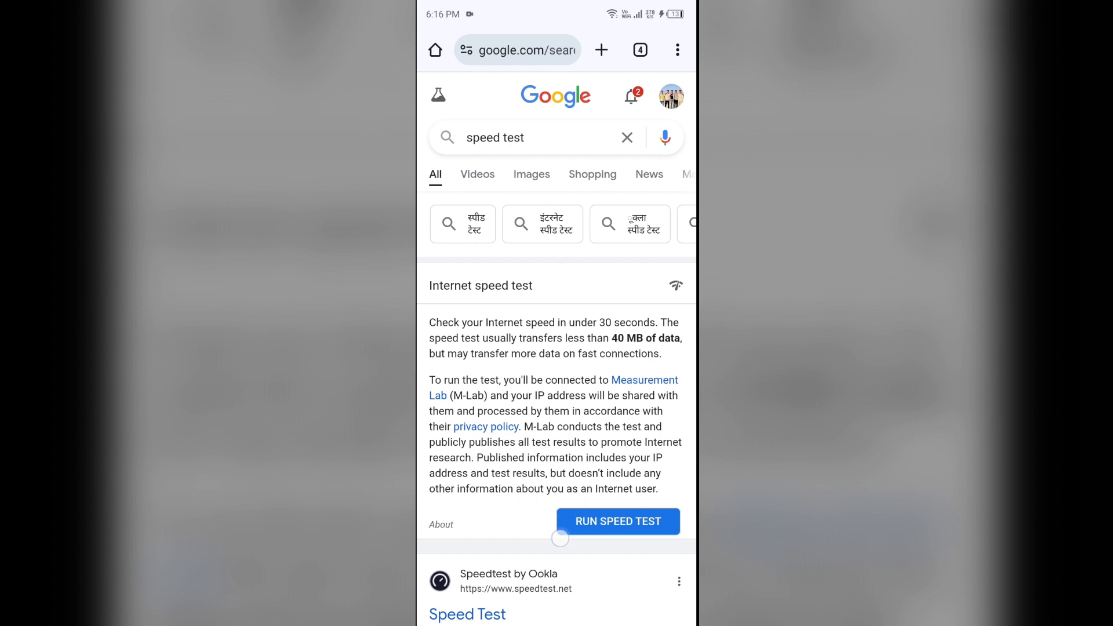
{"action": "left_click", "coordinate": [617, 522]}
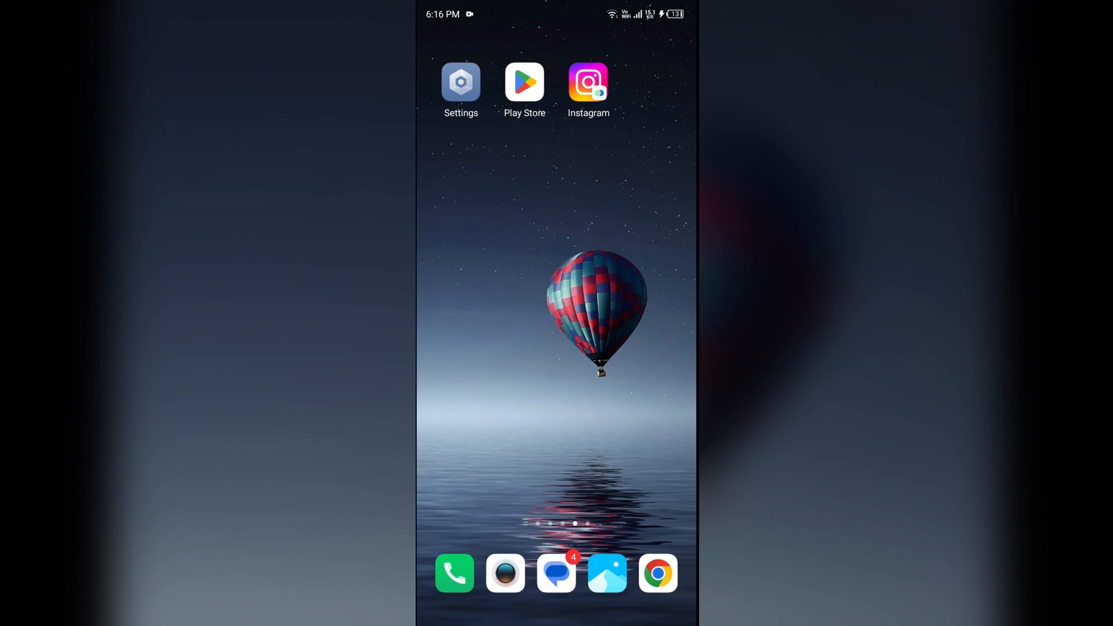
- Check the 34.5 Mbps download and 0.08 Mbps upload results, then close the panel
{"action": "left_click", "coordinate": [659, 573]}
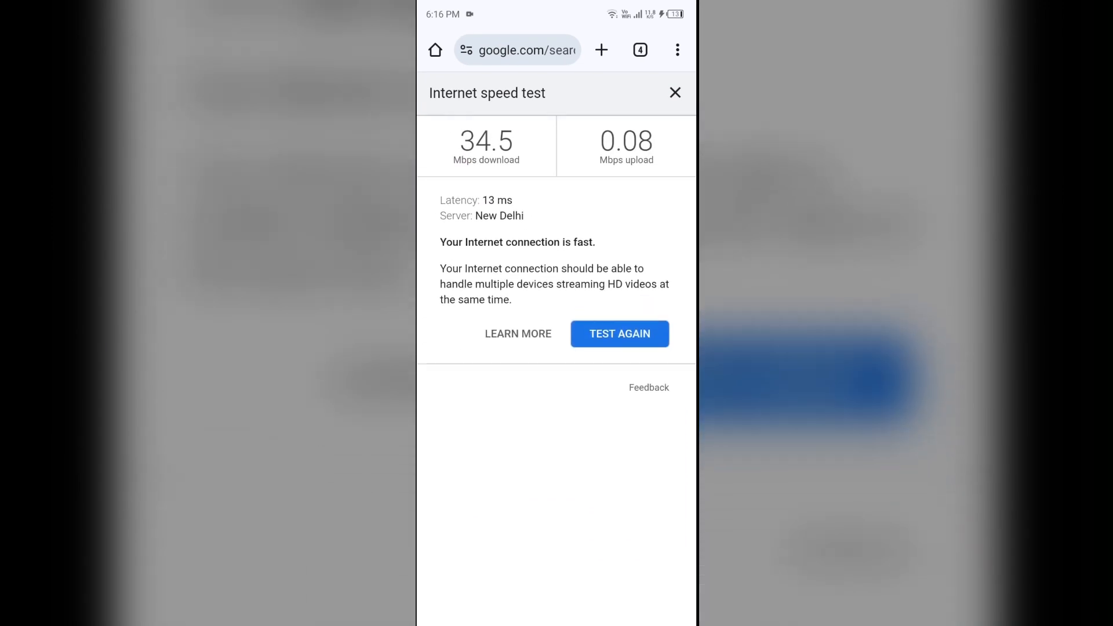
{"action": "left_click", "coordinate": [675, 93]}
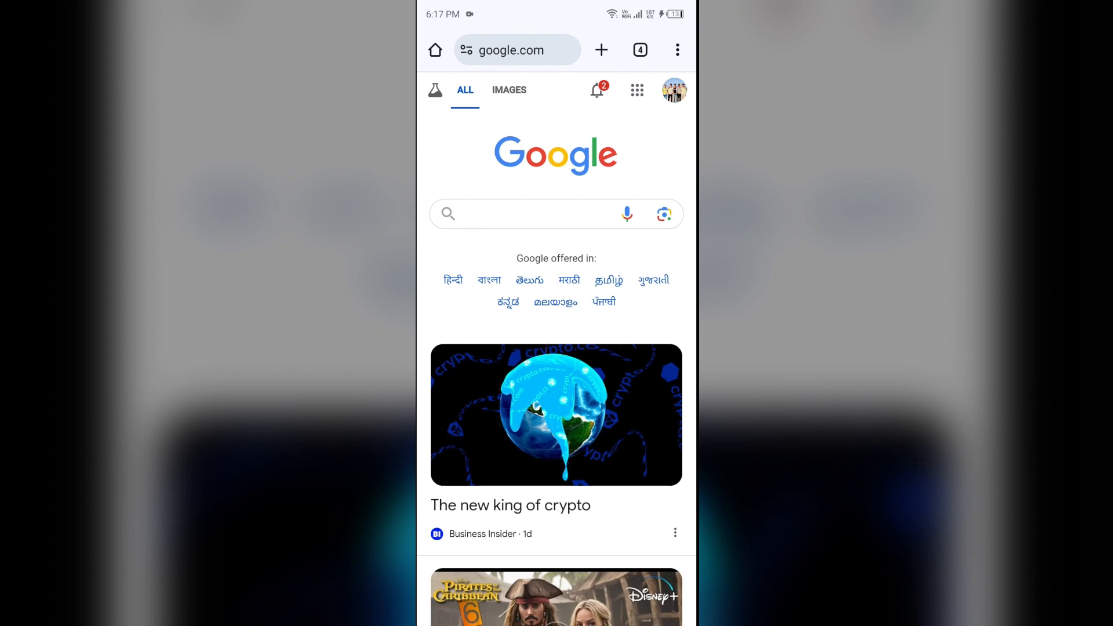
{"action": "left_click", "coordinate": [519, 213]}
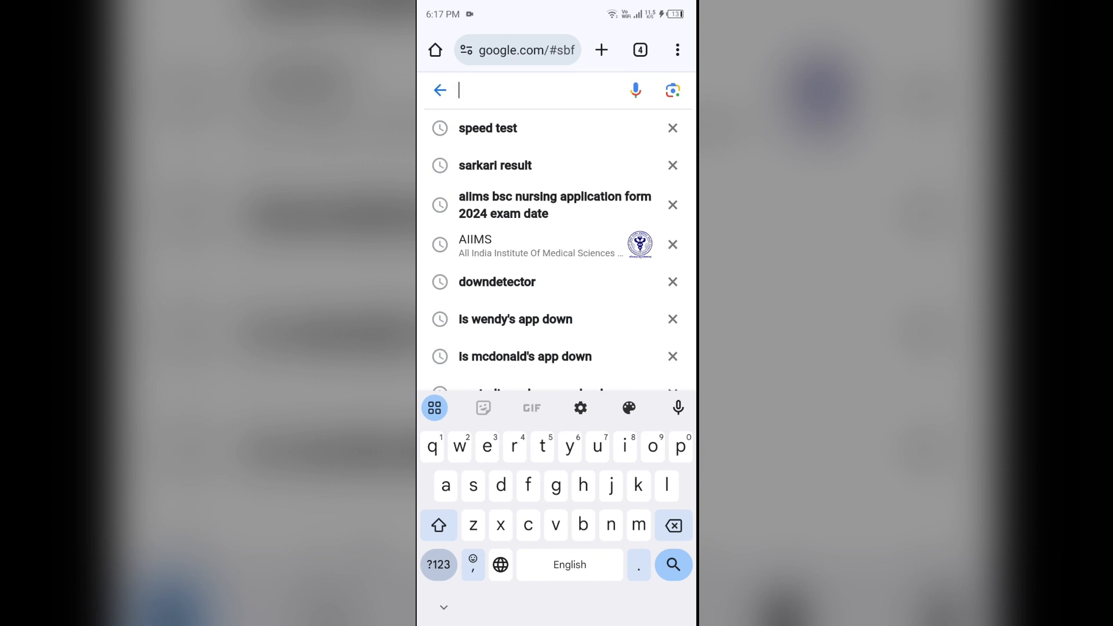
{"action": "type", "text": "www.i"}
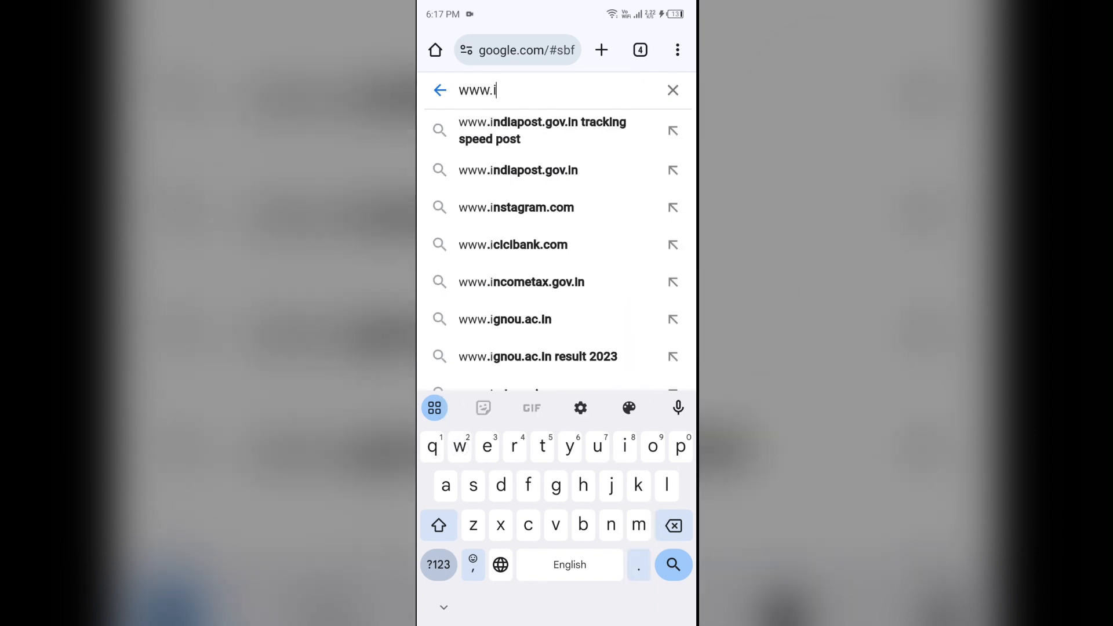
{"action": "type", "text": "n"}
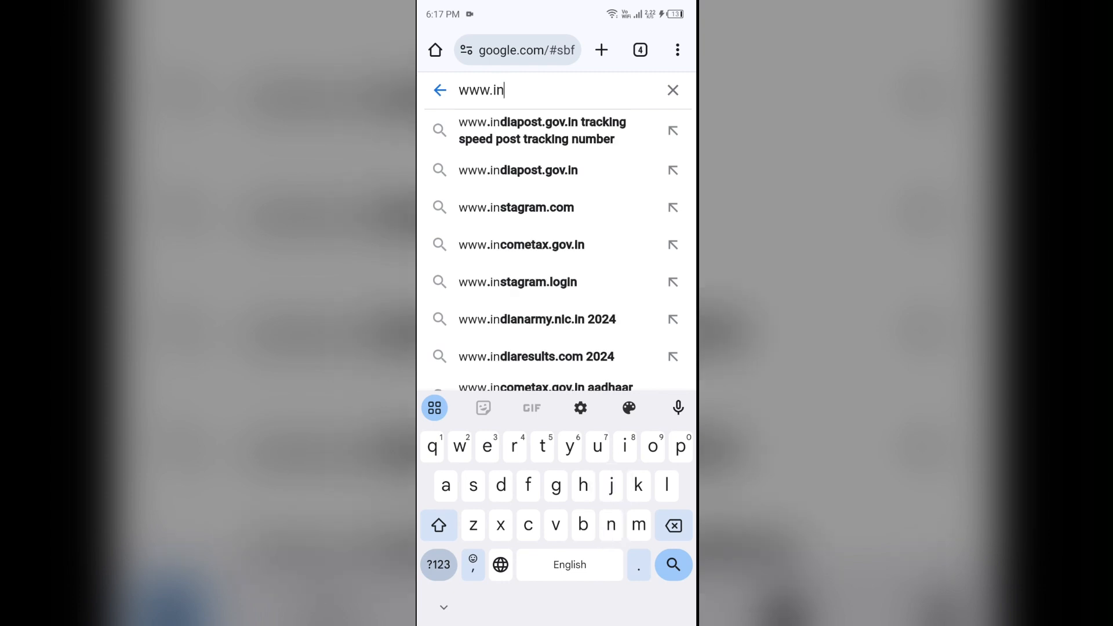
{"action": "type", "text": "stagram.com"}
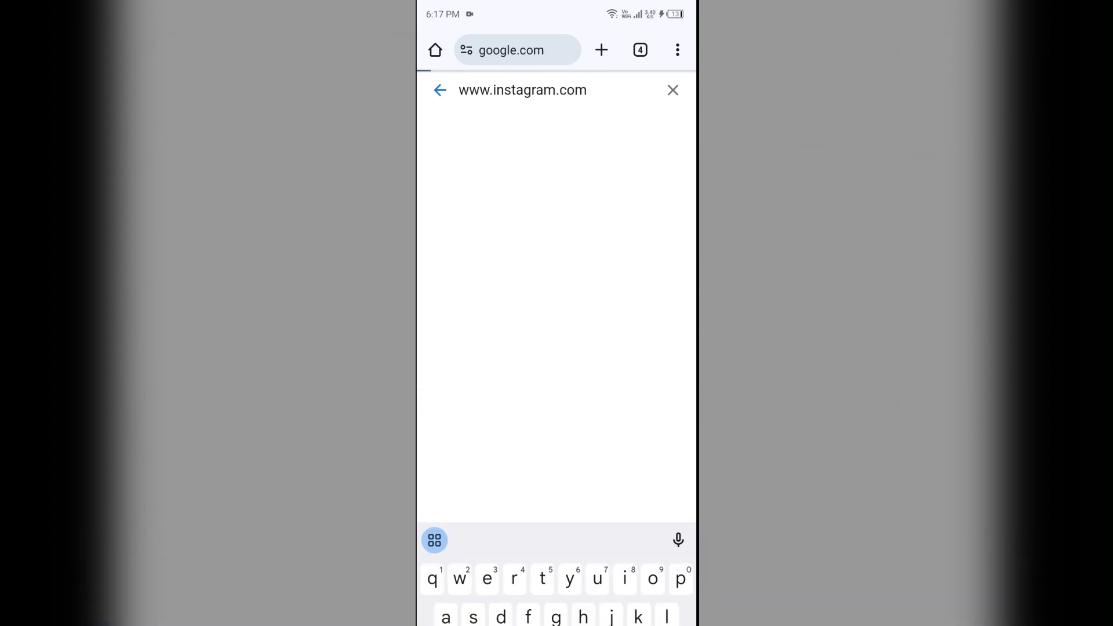
{"action": "key", "text": "Enter"}
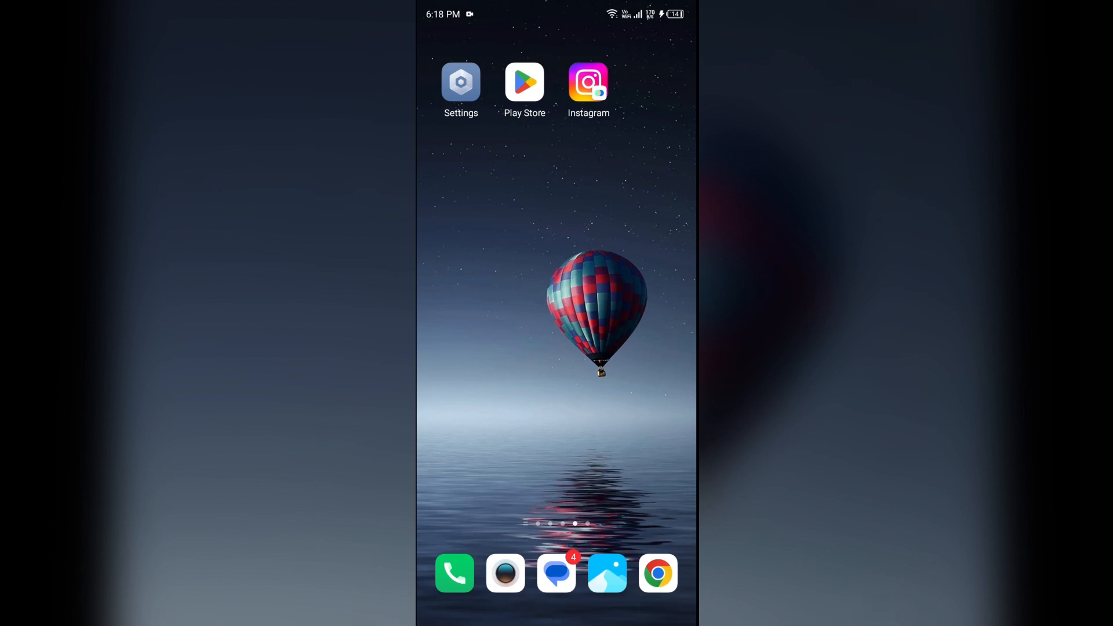
- Search the Play Store for 'in' and pick the instagram suggestion
{"action": "left_click", "coordinate": [524, 82]}
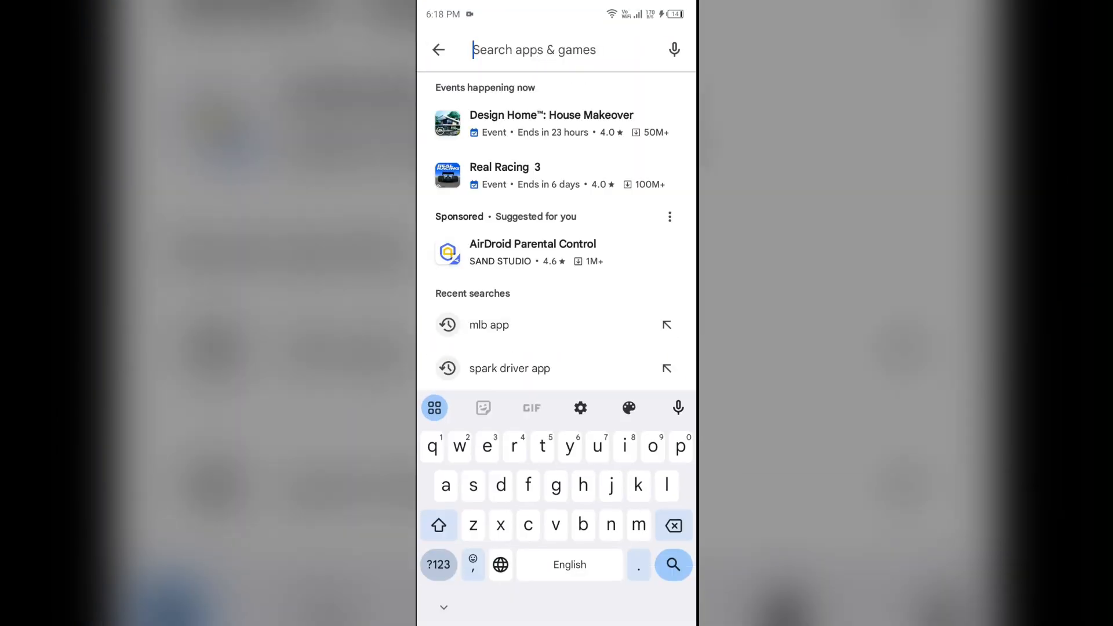
{"action": "type", "text": "in"}
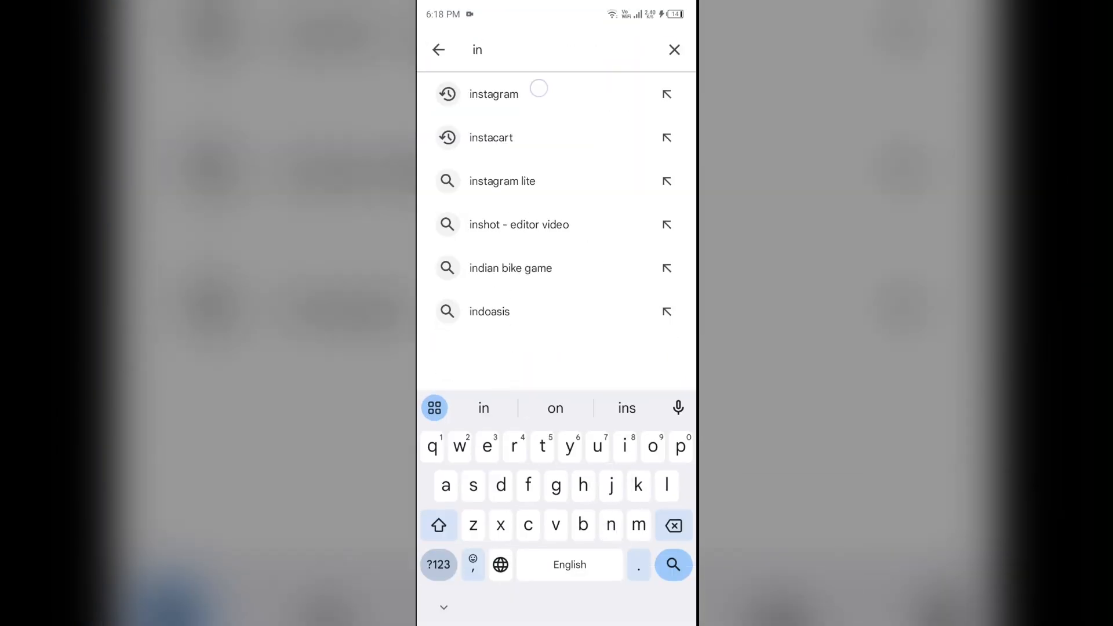
{"action": "left_click", "coordinate": [493, 94]}
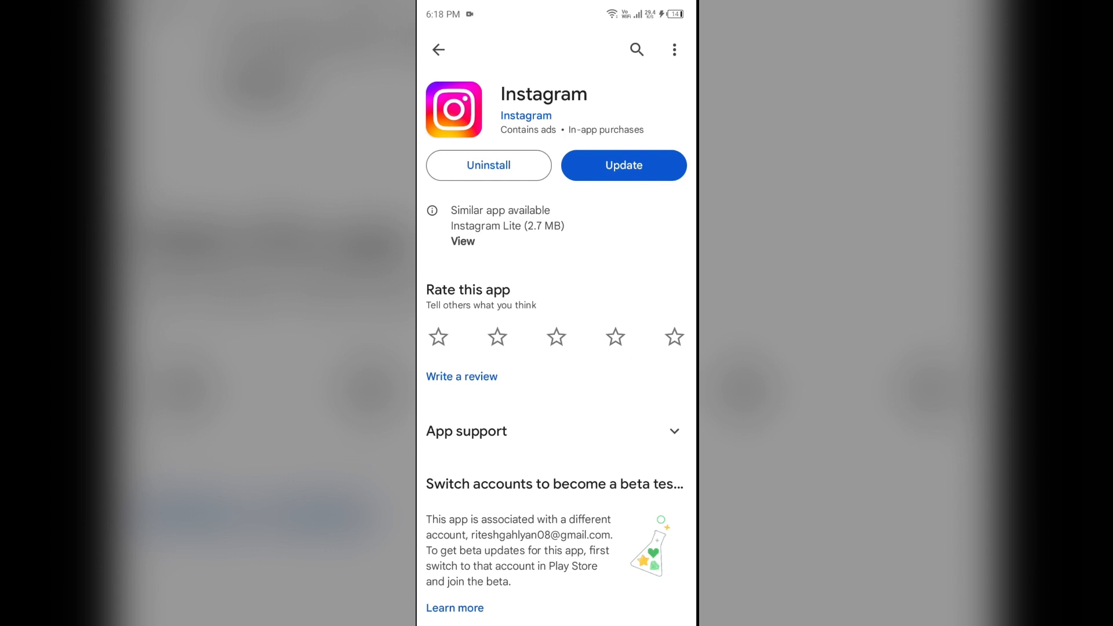
- Start the Instagram app update from its Play Store page
{"action": "left_click", "coordinate": [623, 164]}
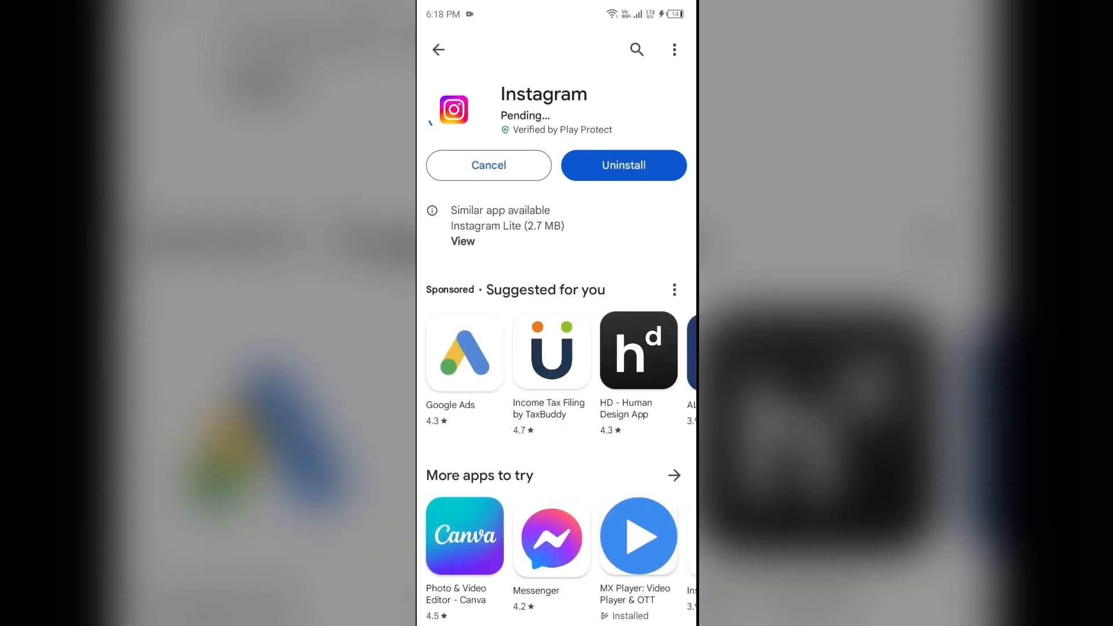